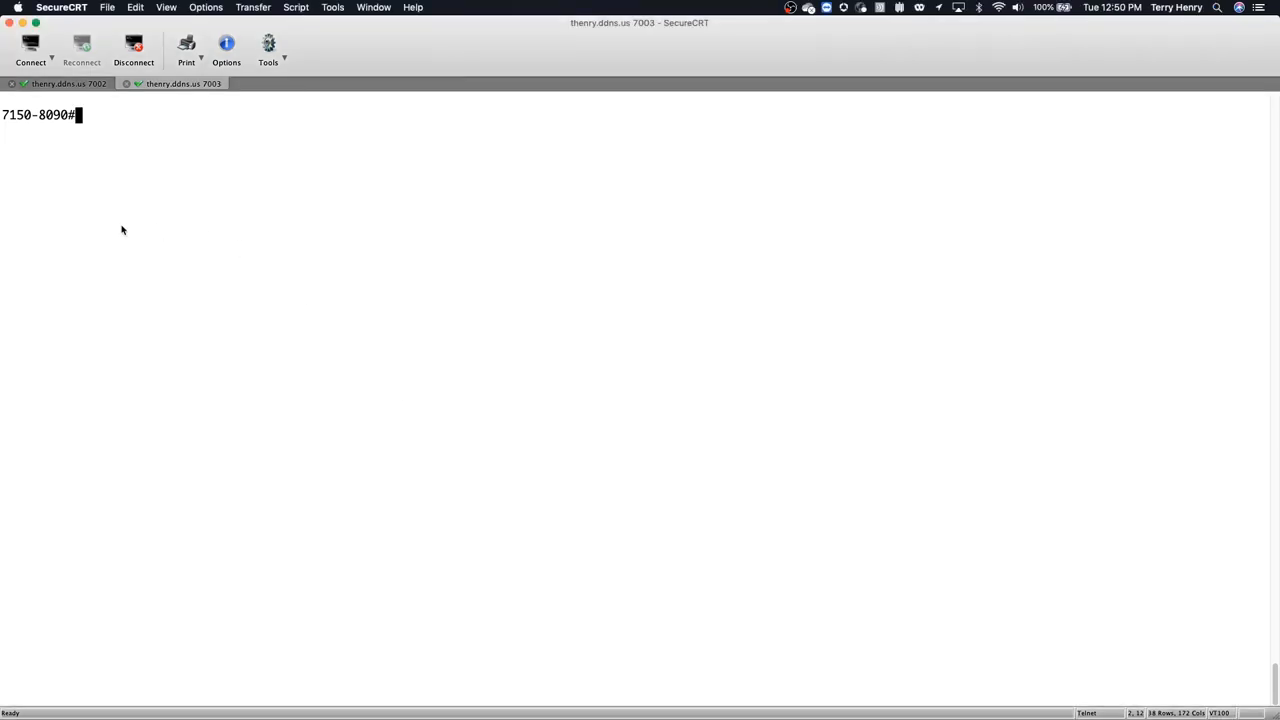
pyautogui.moveTo(108, 188)
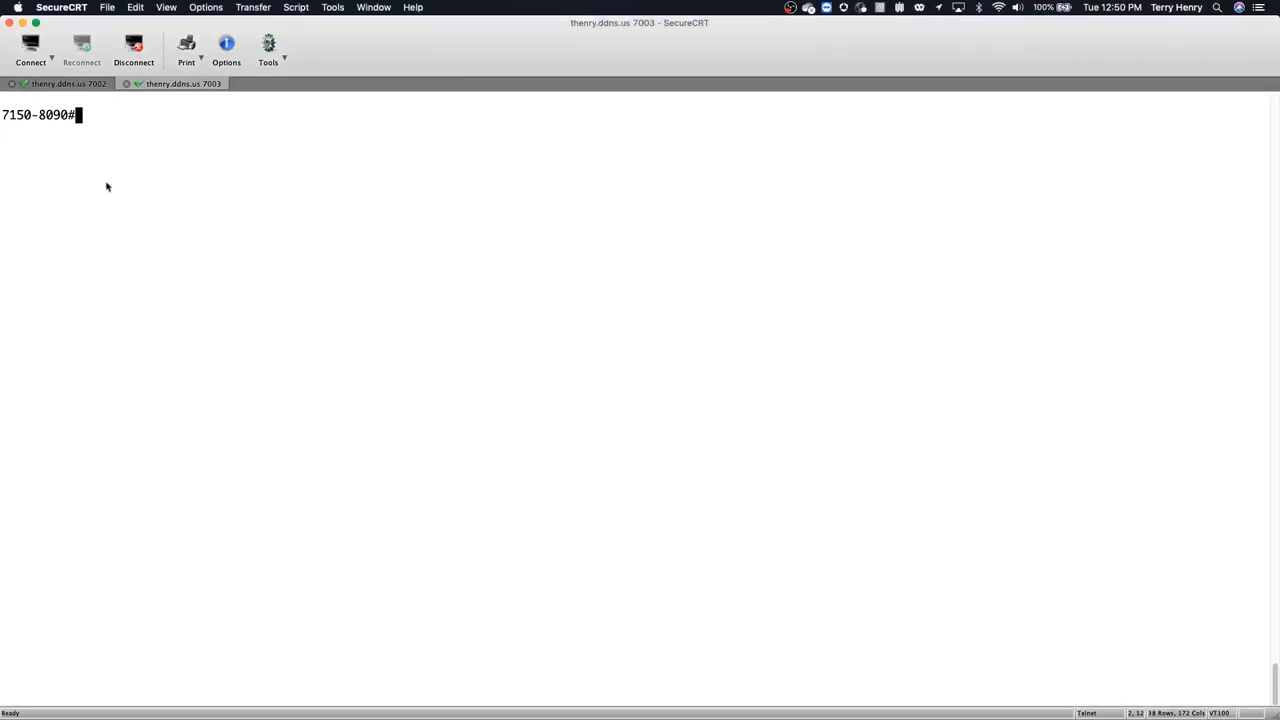
# Run 'show media val' on 7150-8090 to list the 1GE M-SX and 10GE LR optics.
pyautogui.write('show')
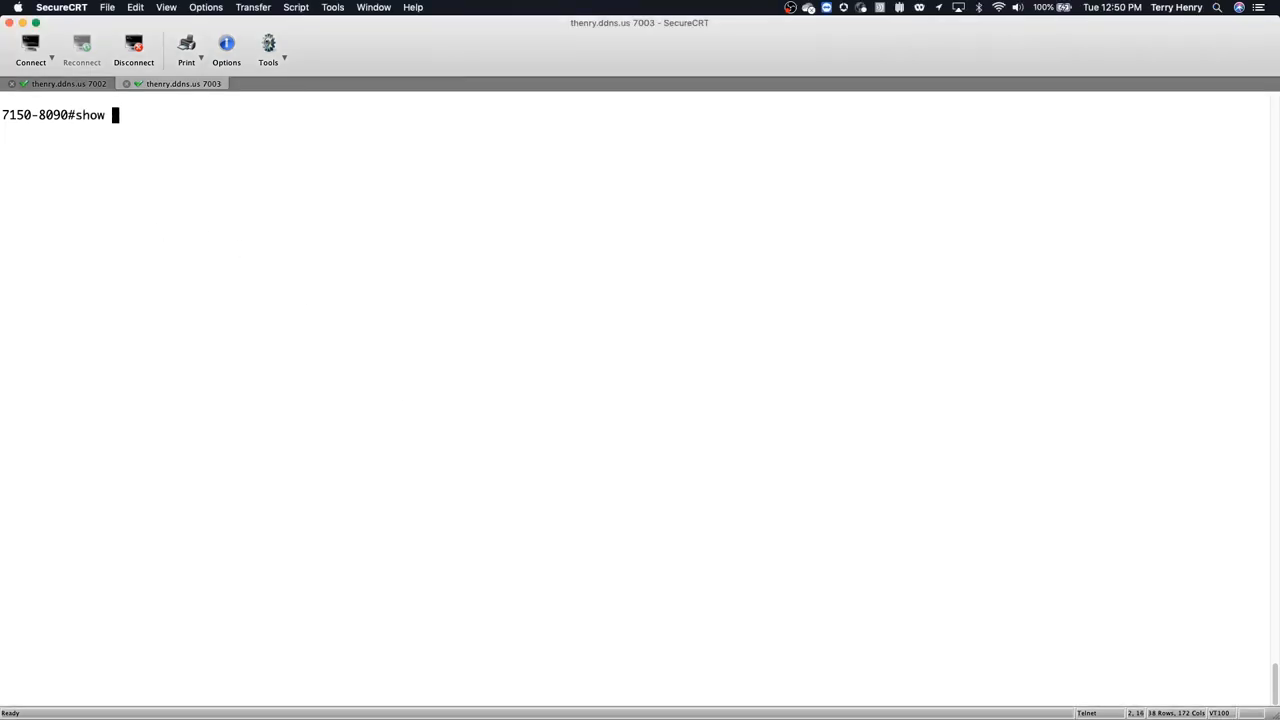
pyautogui.write('media val')
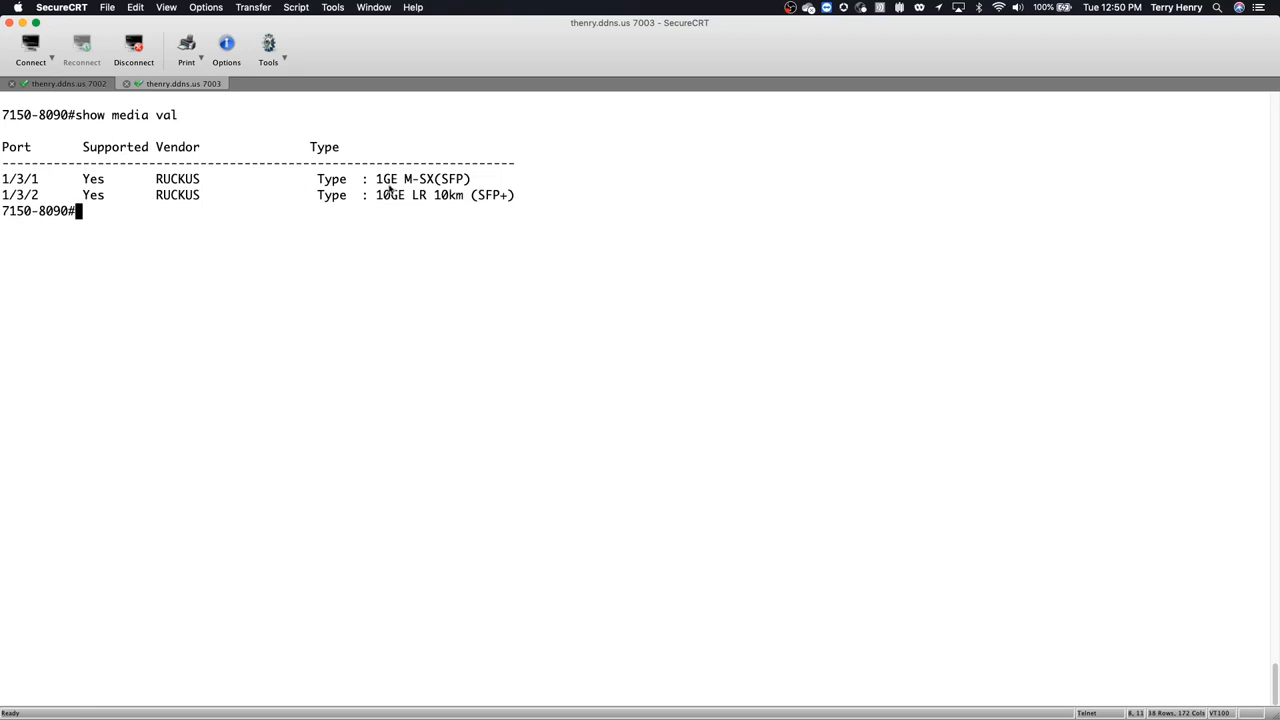
pyautogui.moveTo(392, 188)
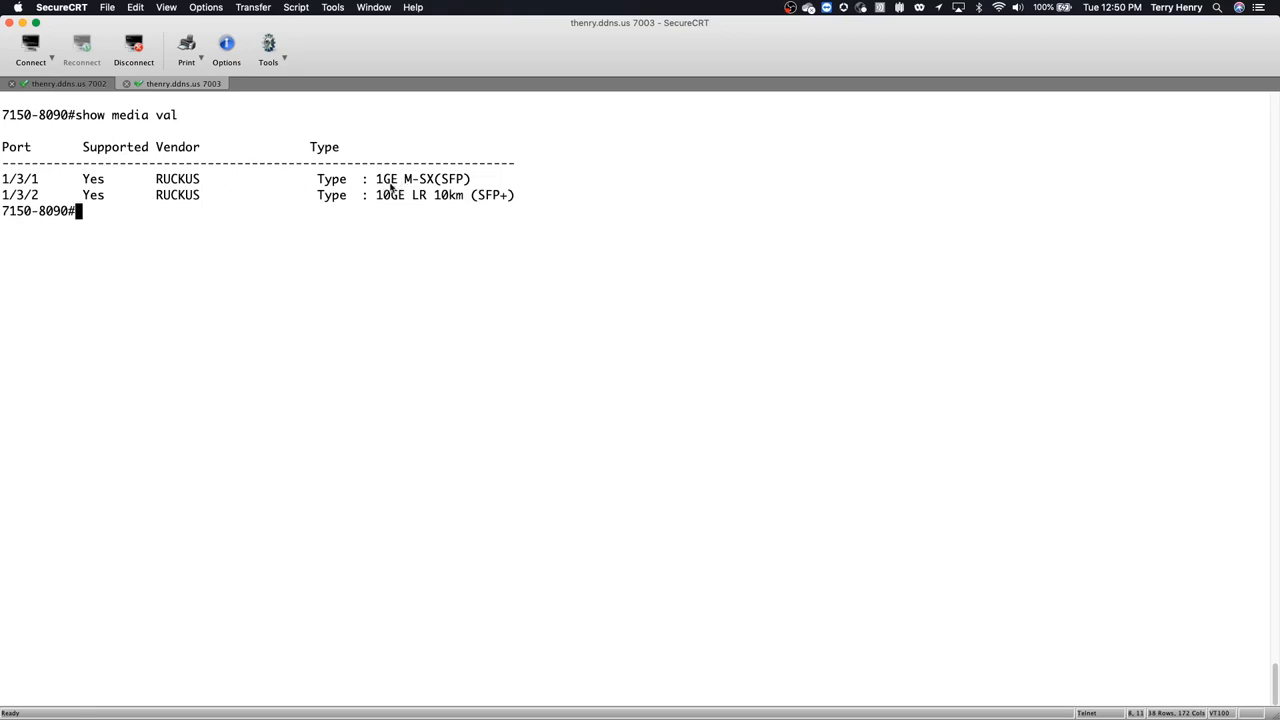
pyautogui.moveTo(392, 210)
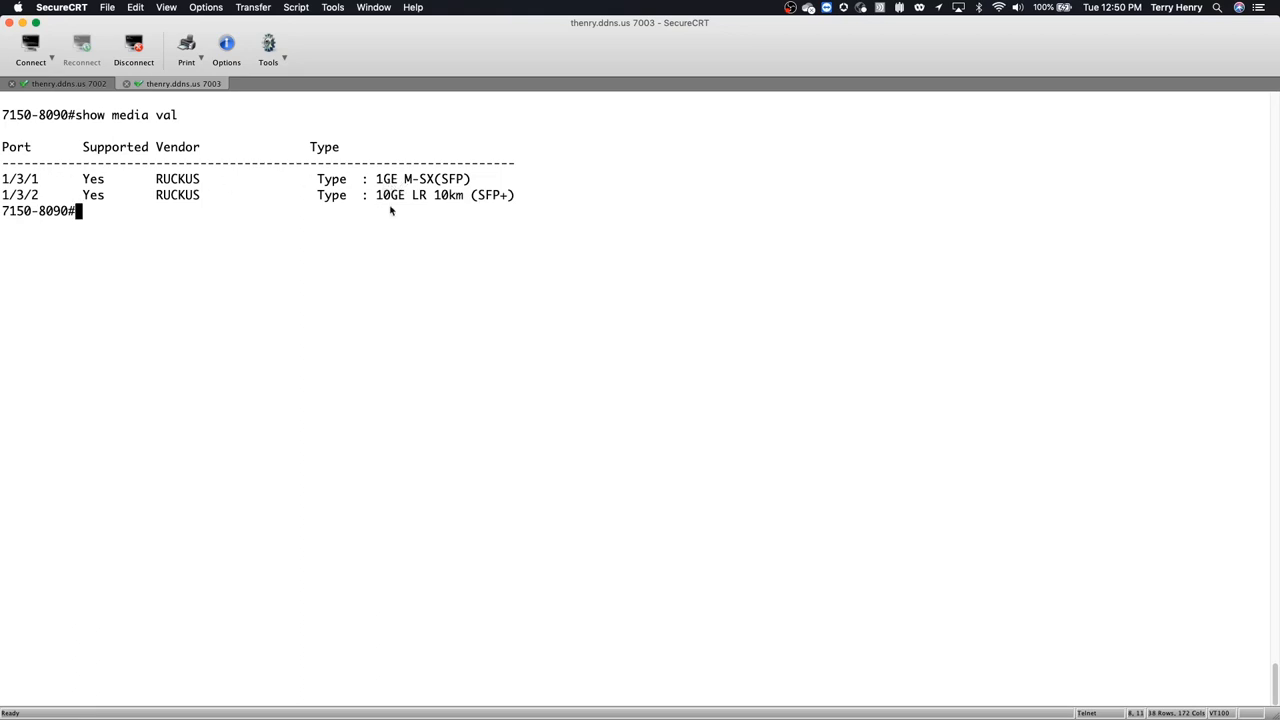
pyautogui.moveTo(400, 214)
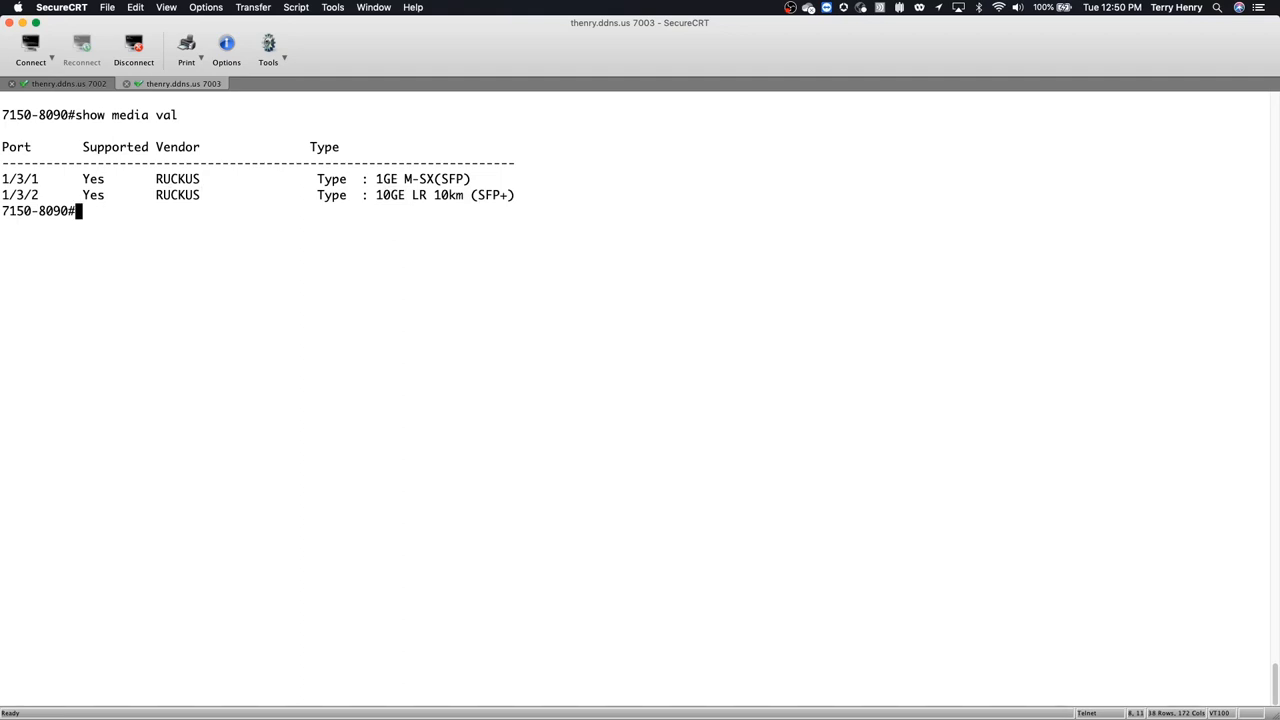
# Display port 1/3/1 details (down, 10Gbit configured) on 7150-8090 and quit the pager.
pyautogui.write('show')
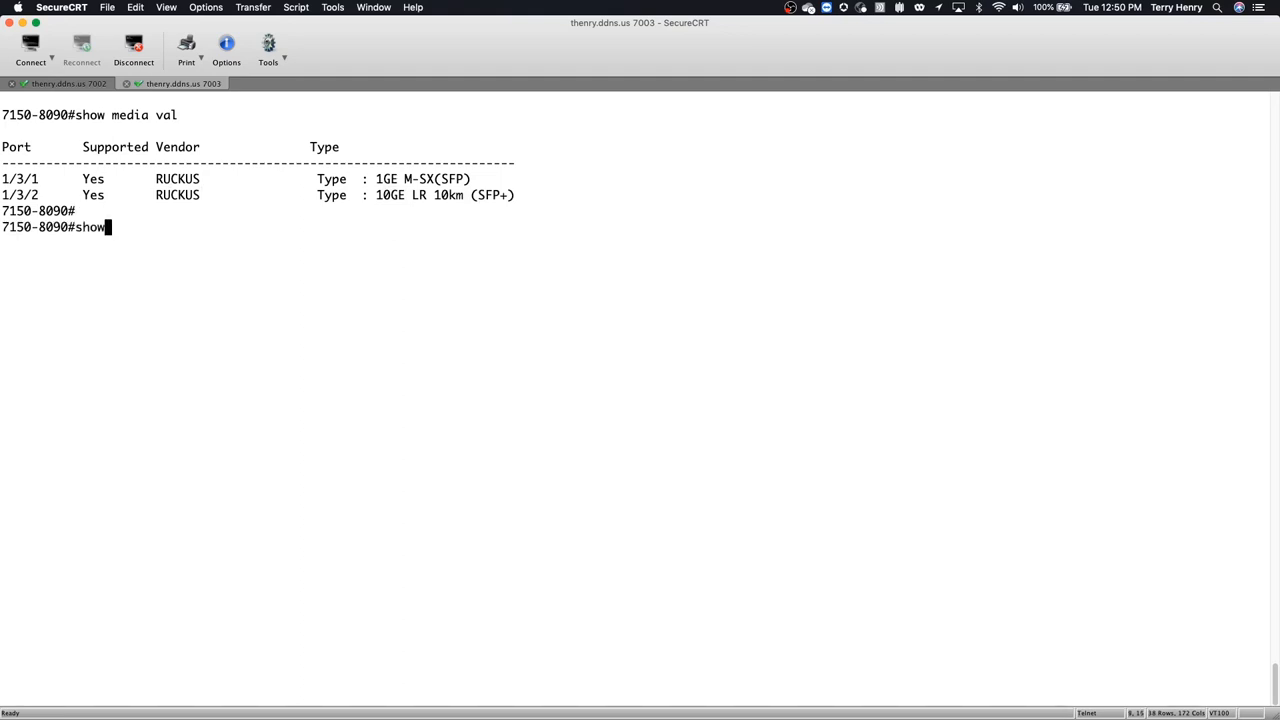
pyautogui.write('int e 1/3/1')
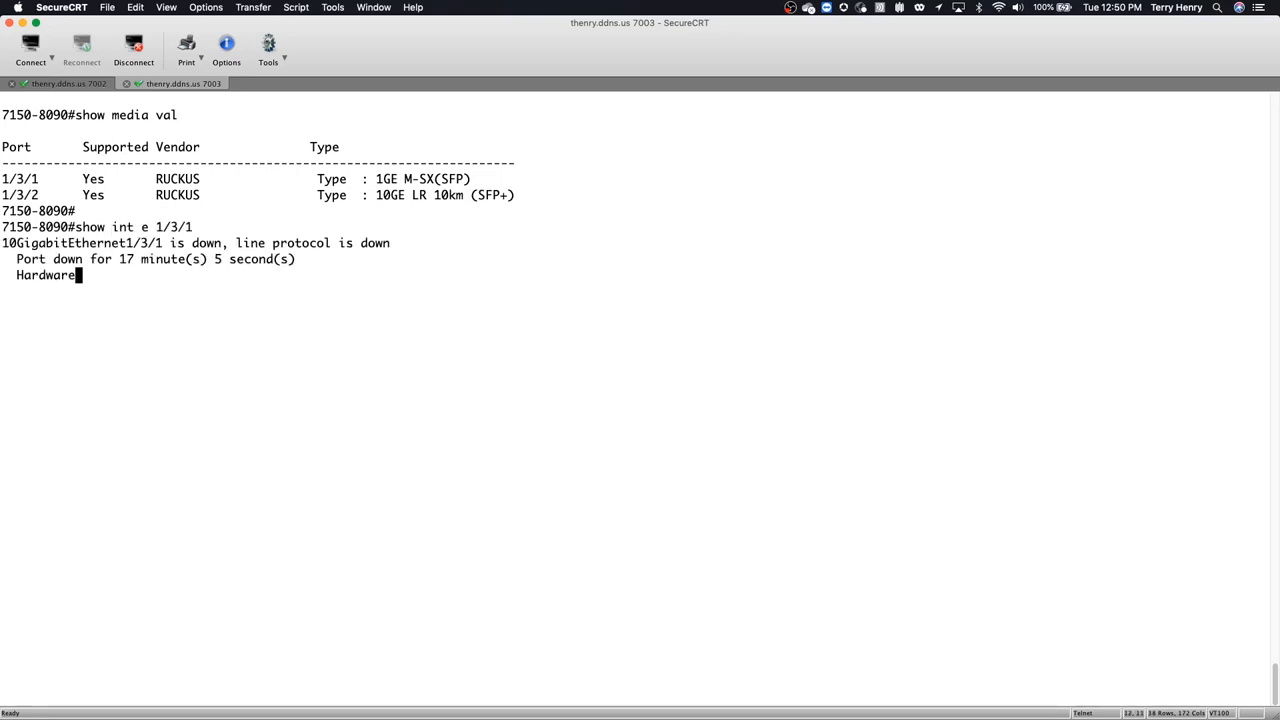
pyautogui.press('Return')
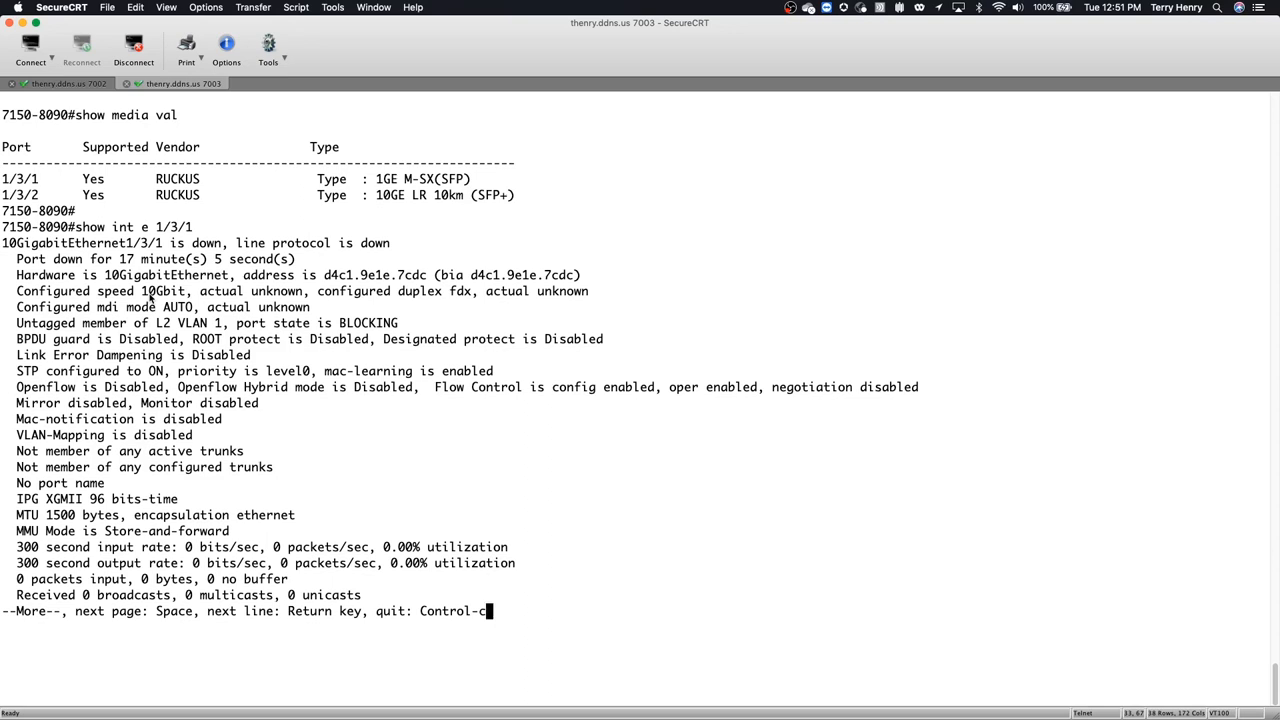
pyautogui.press('ctrl+c')
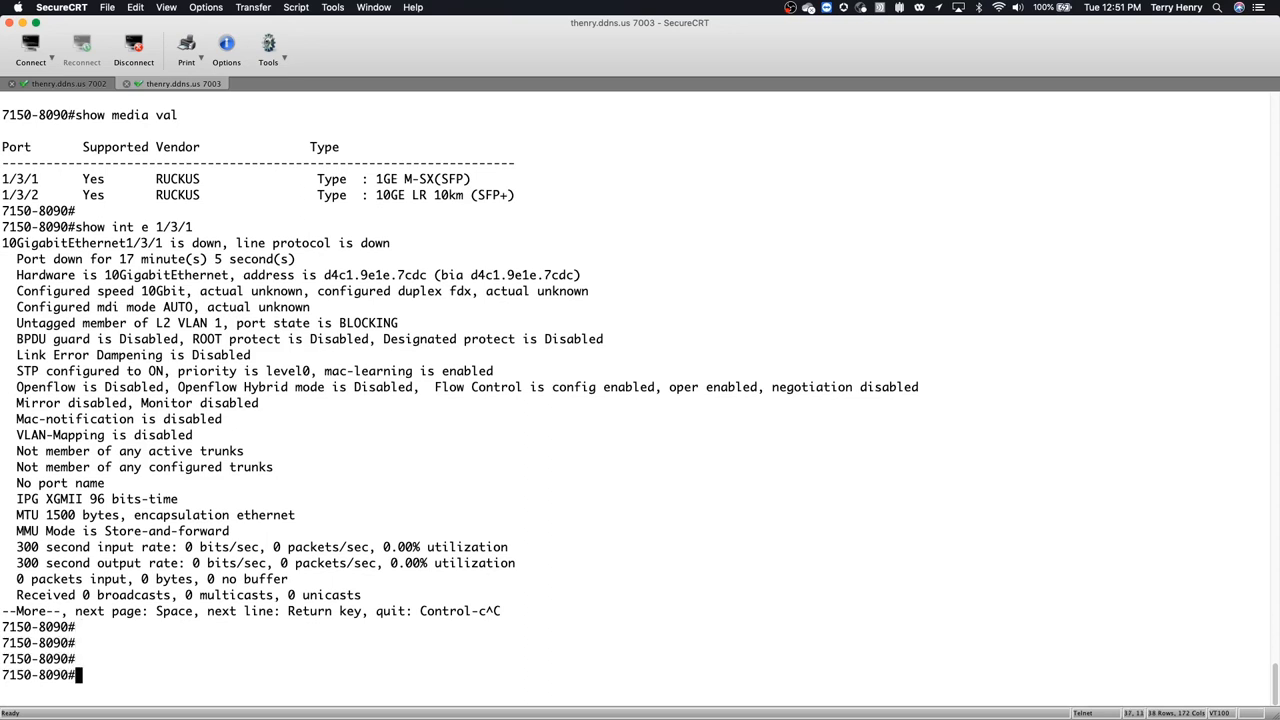
# Display port 1/3/2 details (down, 10Gbit configured) on 7150-8090.
pyautogui.write('show int e 1/3/2')
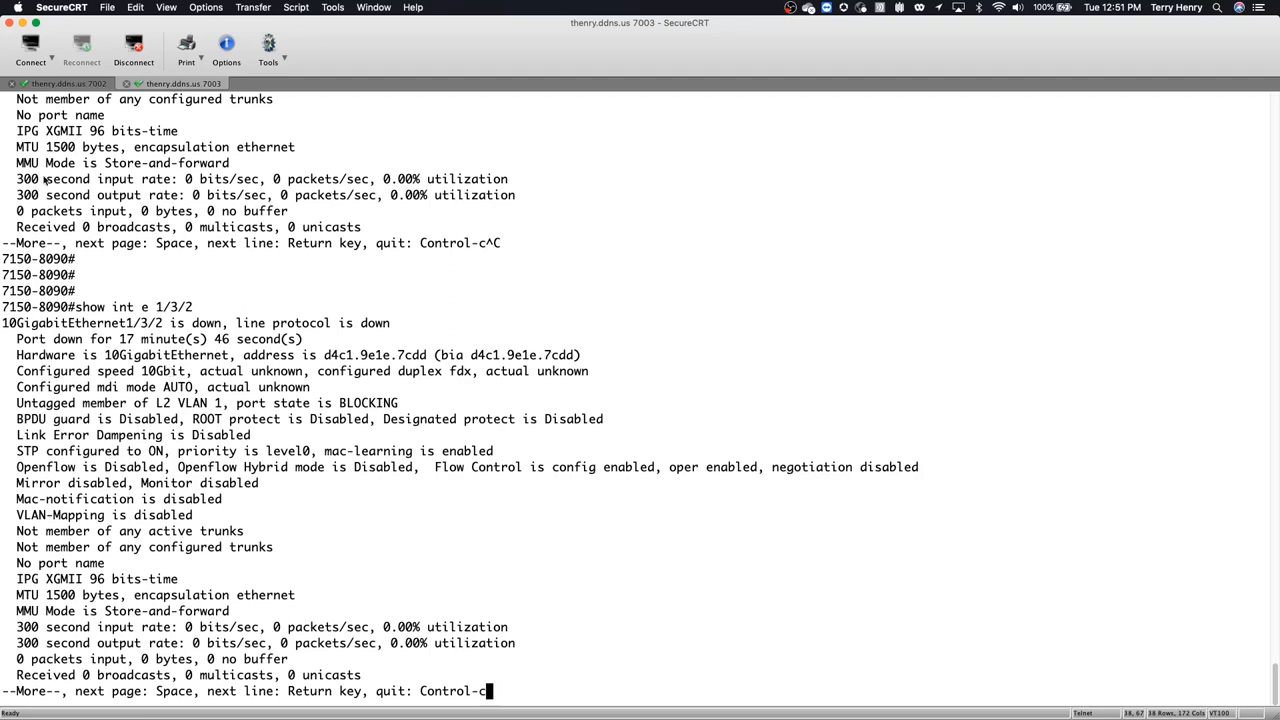
# In the 7150-8095c session, run 'show media val' listing 1GE M-SX and 10GE SR optics.
pyautogui.click(68, 84)
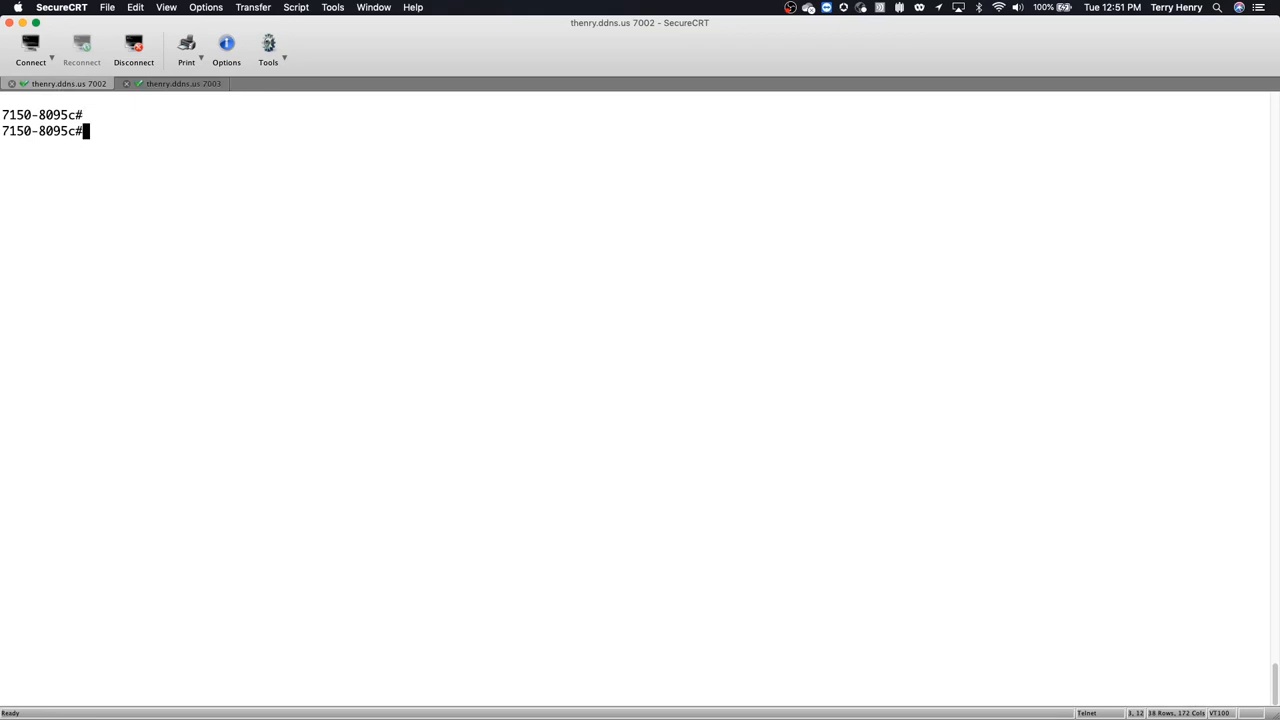
pyautogui.write('show')
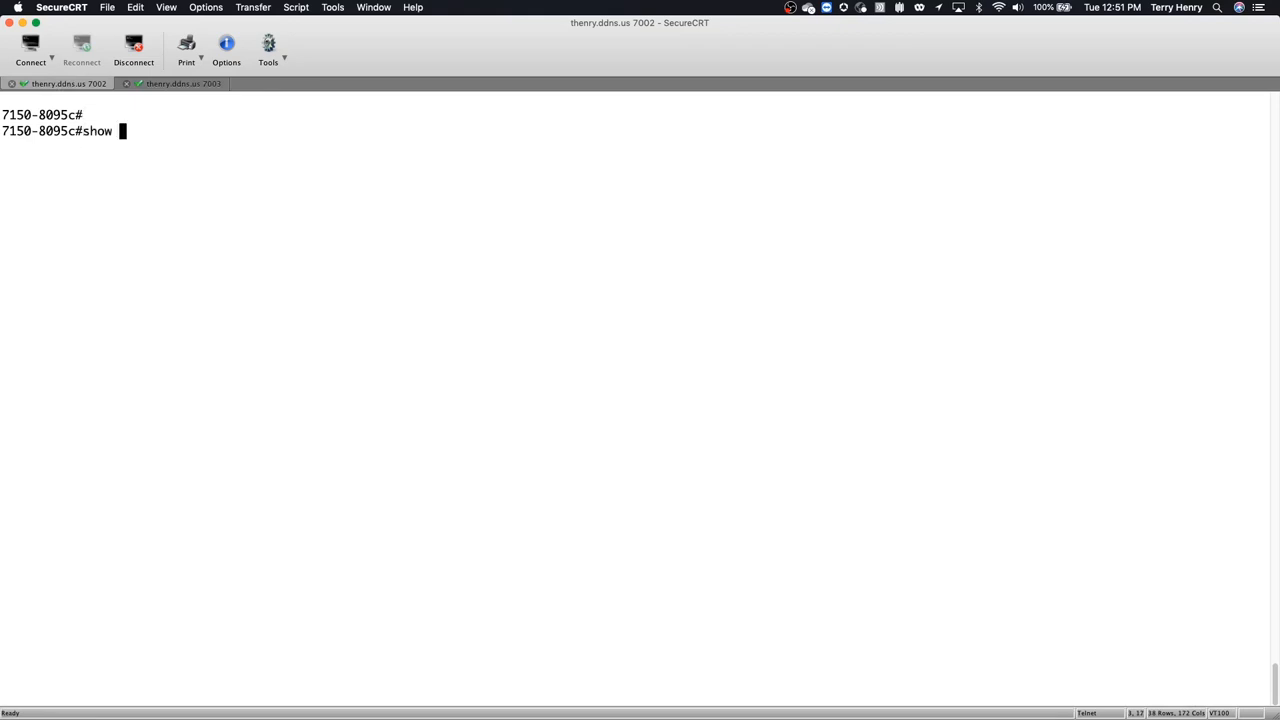
pyautogui.write('media val')
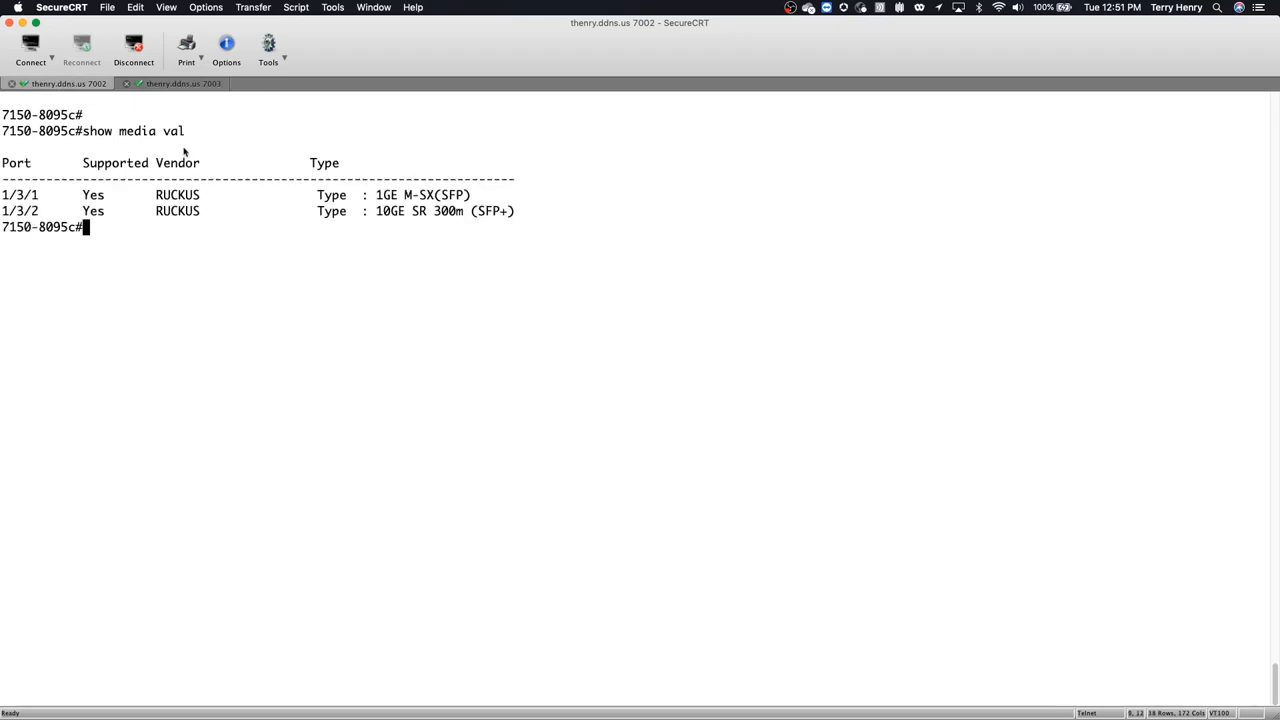
pyautogui.moveTo(408, 202)
pyautogui.write('show int e 1/3/1')
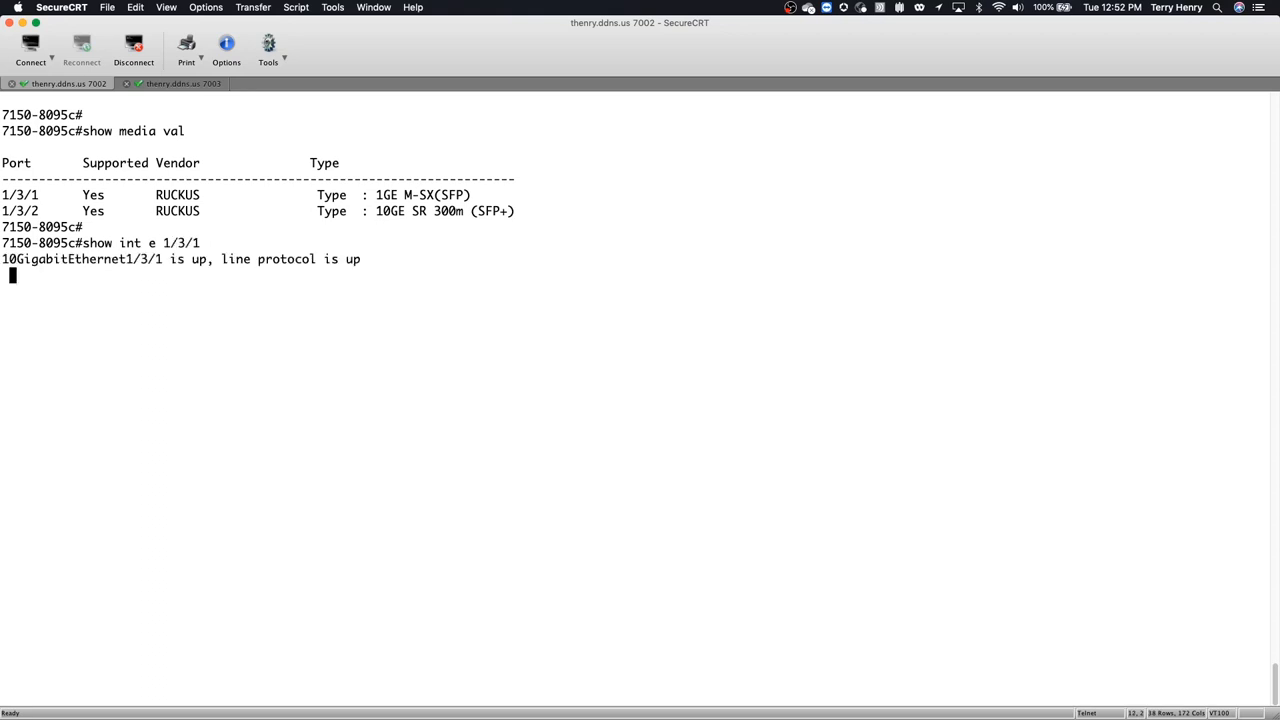
# Display 7150-8095c port 1/3/1 details: up, optic-based speed, running 1Gbit full duplex.
pyautogui.press('Return')
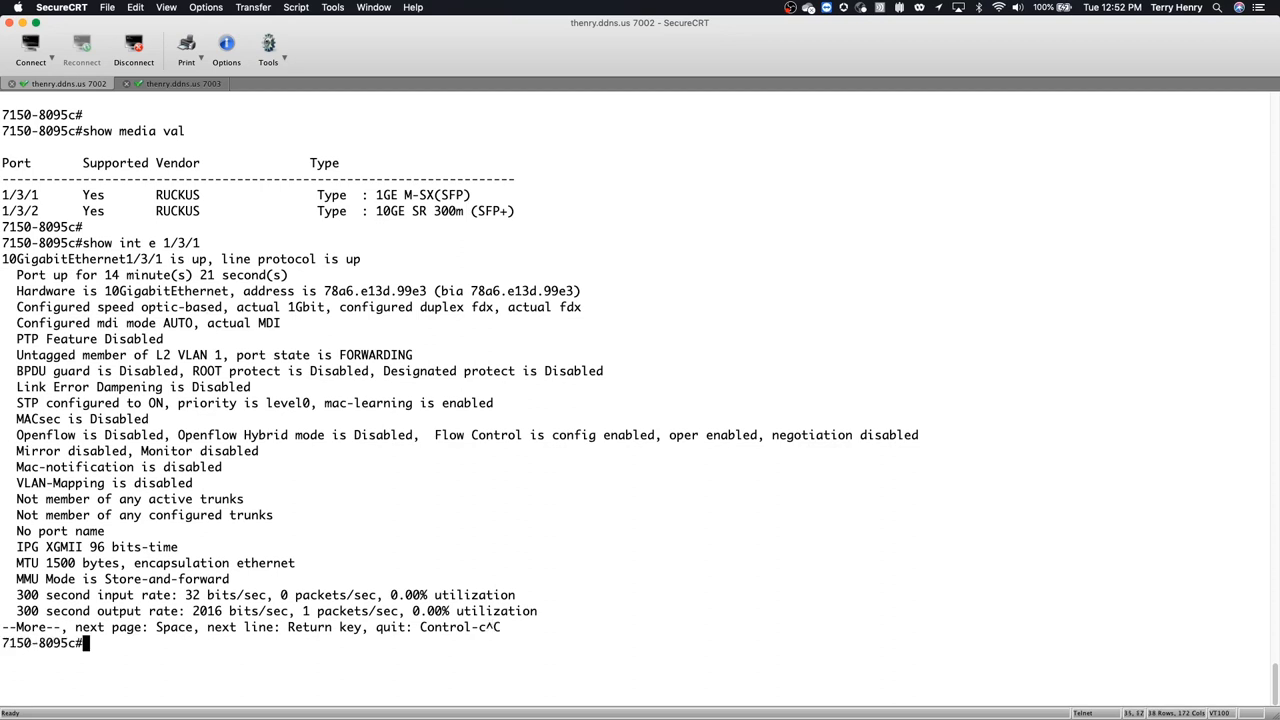
# Display 7150-8095c port 1/3/2 details: up, optic-based speed, running 10Gbit full duplex.
pyautogui.write('show int e')
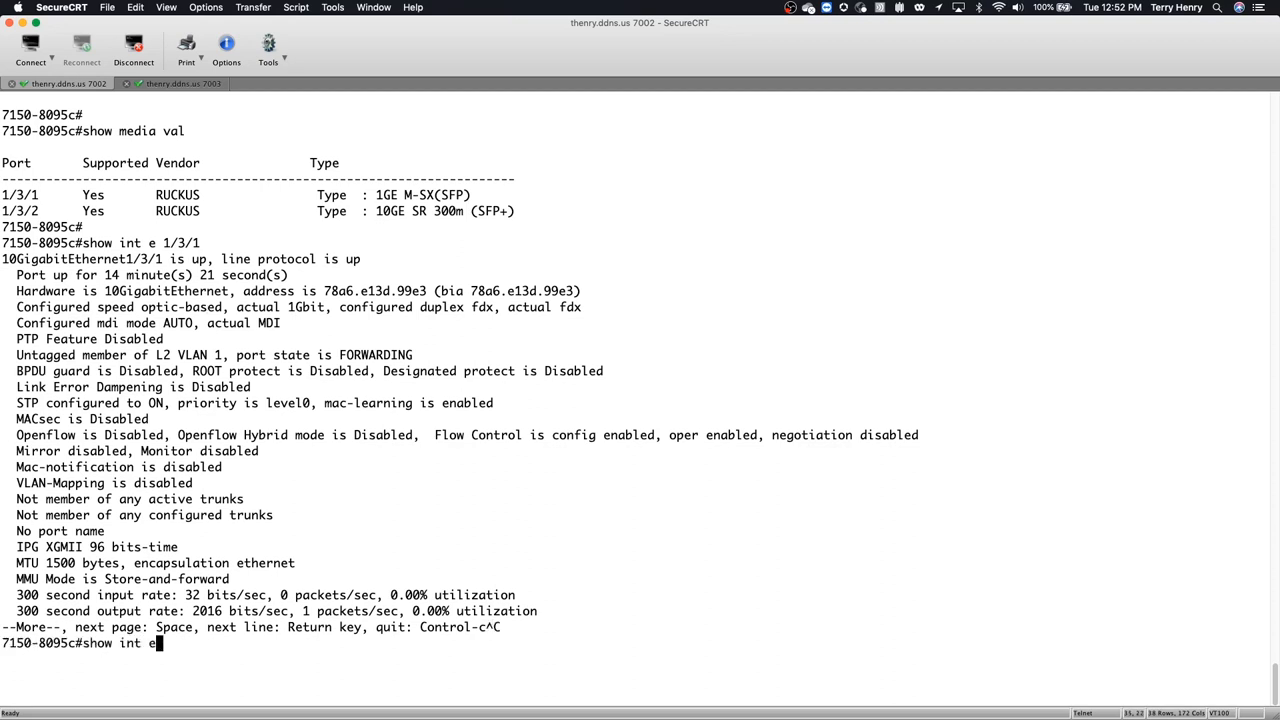
pyautogui.write('1/3/2')
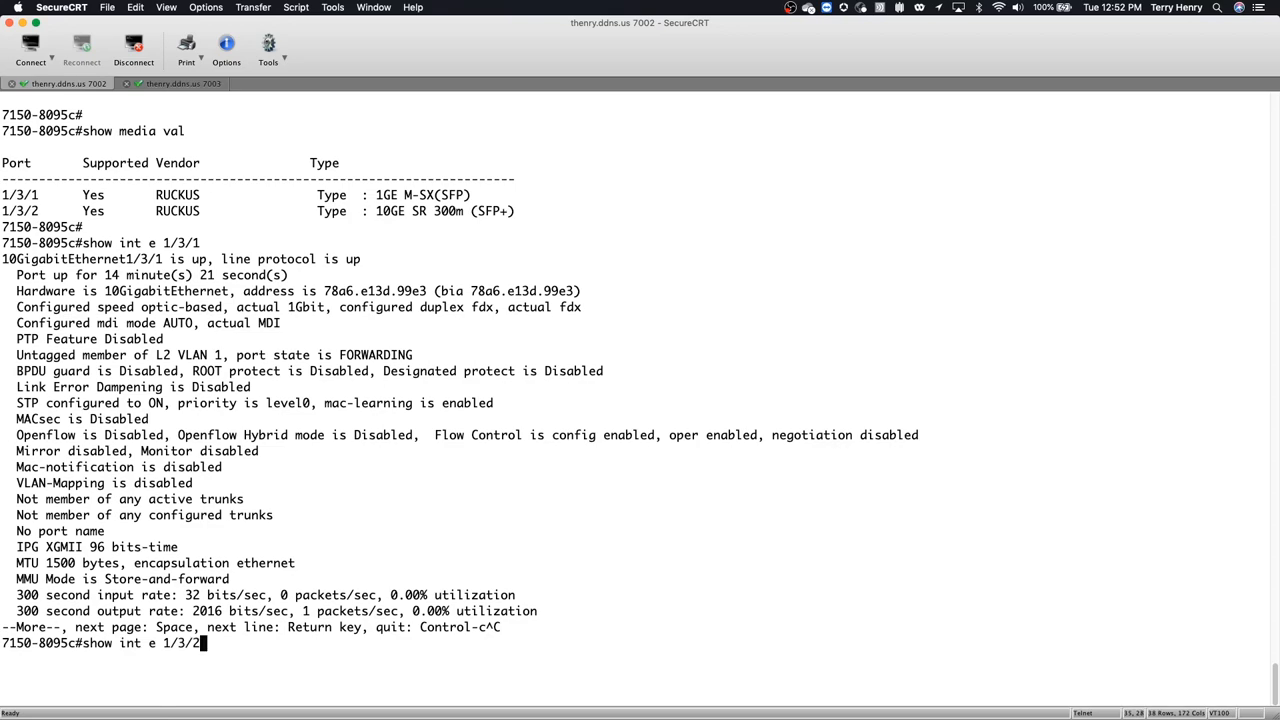
pyautogui.press('Return')
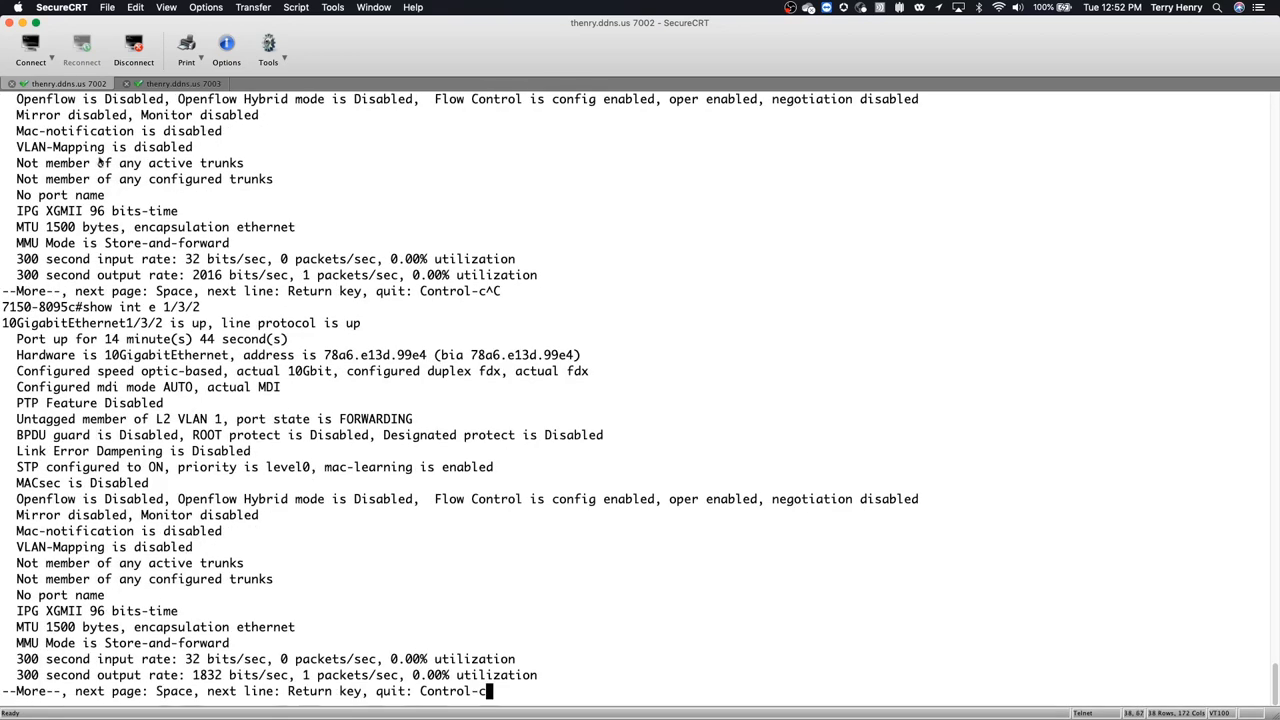
pyautogui.moveTo(196, 364)
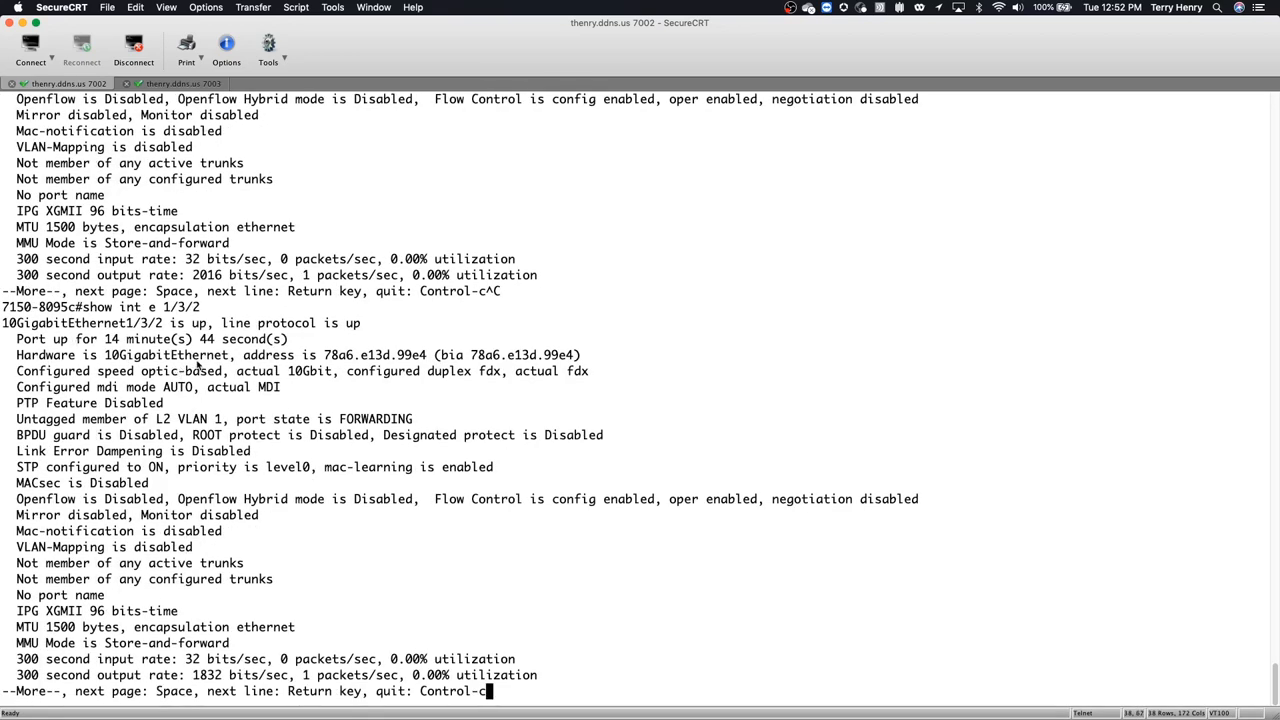